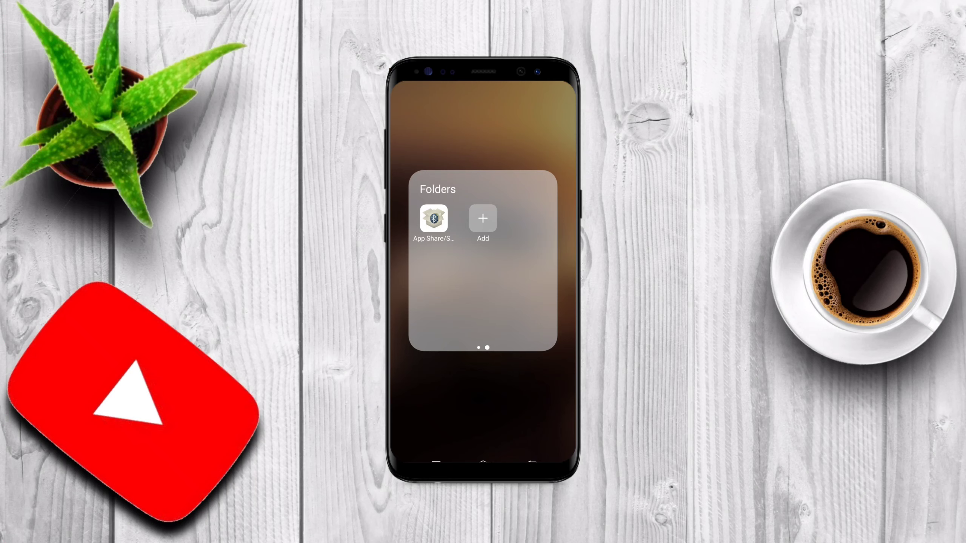
Step: Launch Apk Share from the home-screen folder, listing the 77 installed apps
left_click(433, 218)
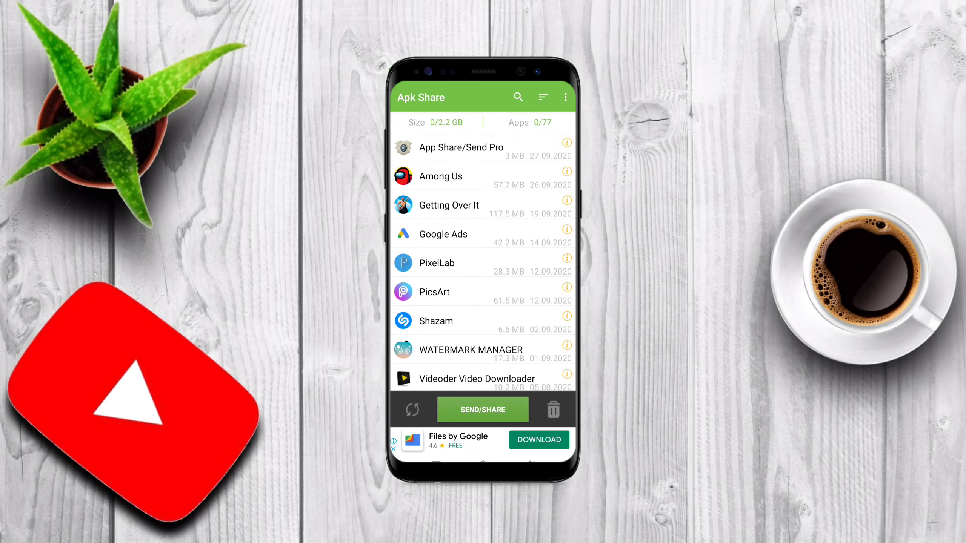
Step: Include system apps via the overflow menu, raising the list to 350 apps
left_click(565, 96)
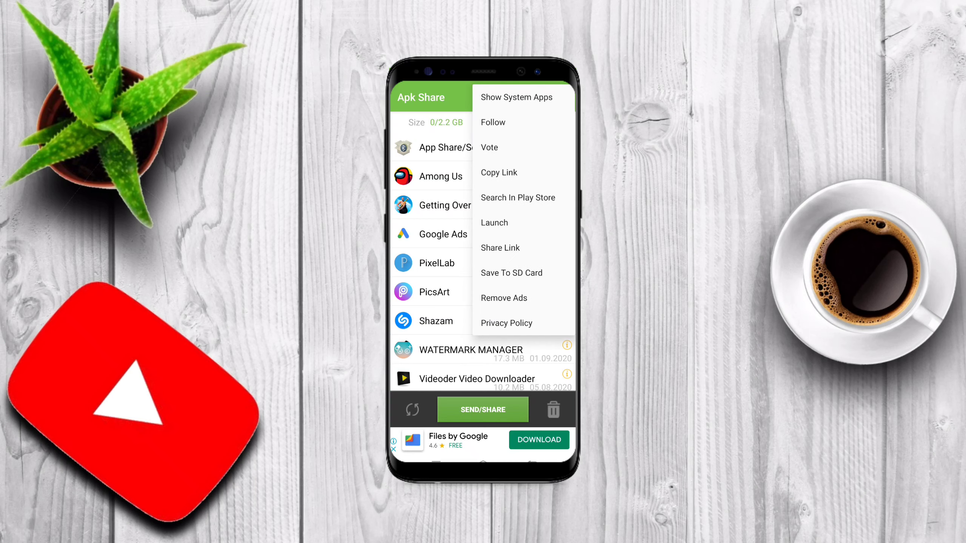
left_click(516, 97)
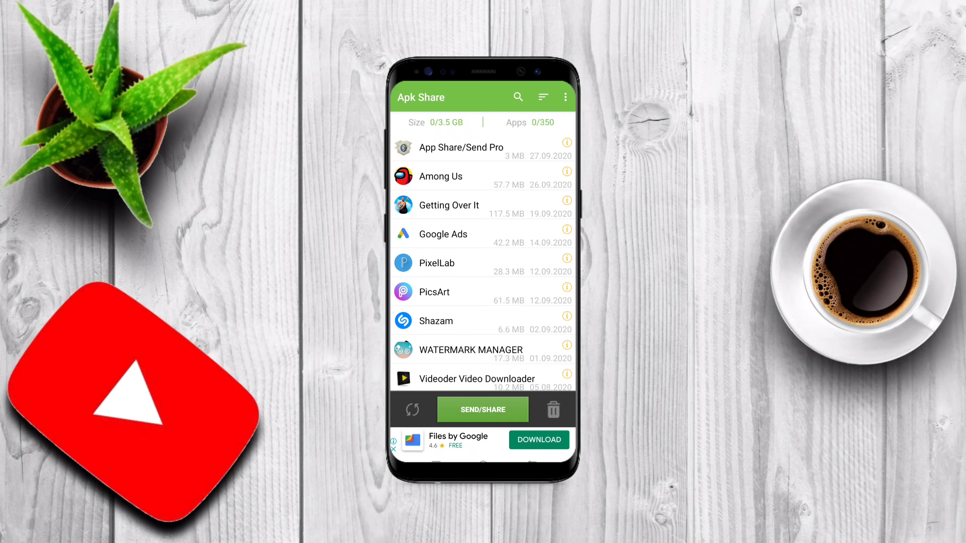
scroll("down", 3)
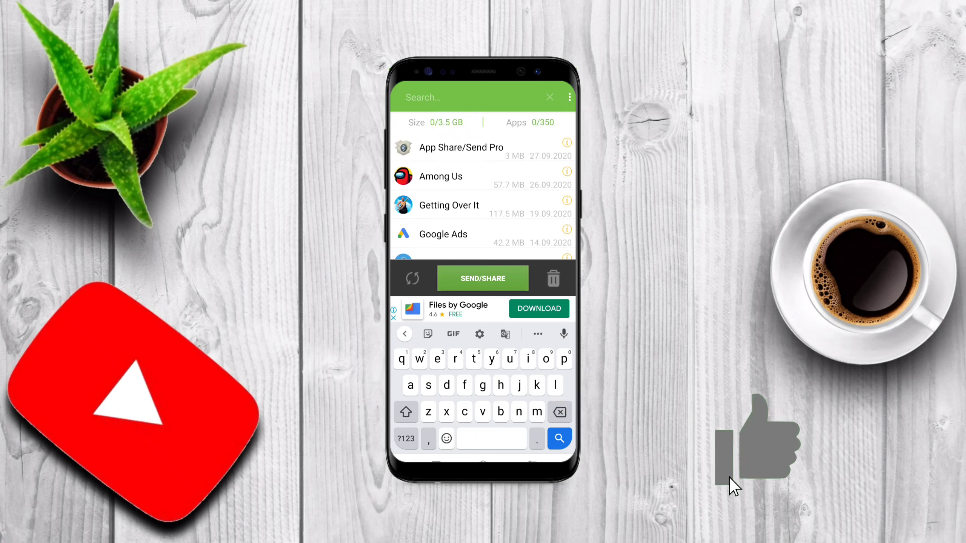
Step: Search 'spli' to narrow the list to Smart Split and start sending it
type("s")
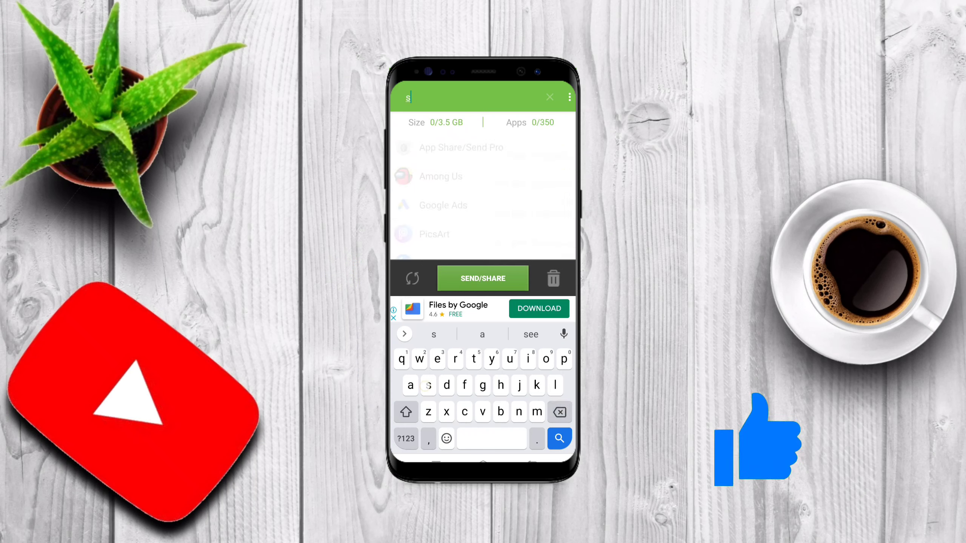
type("pli")
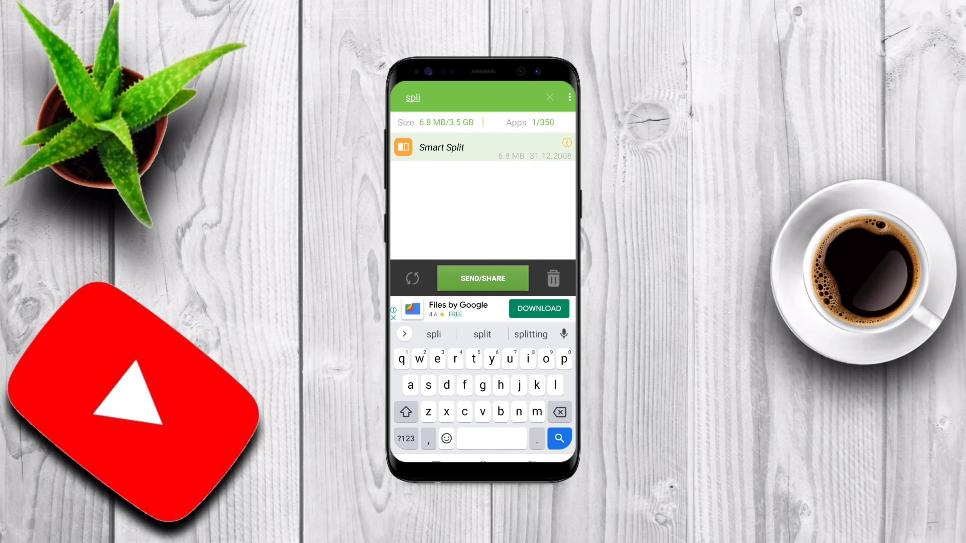
left_click(483, 279)
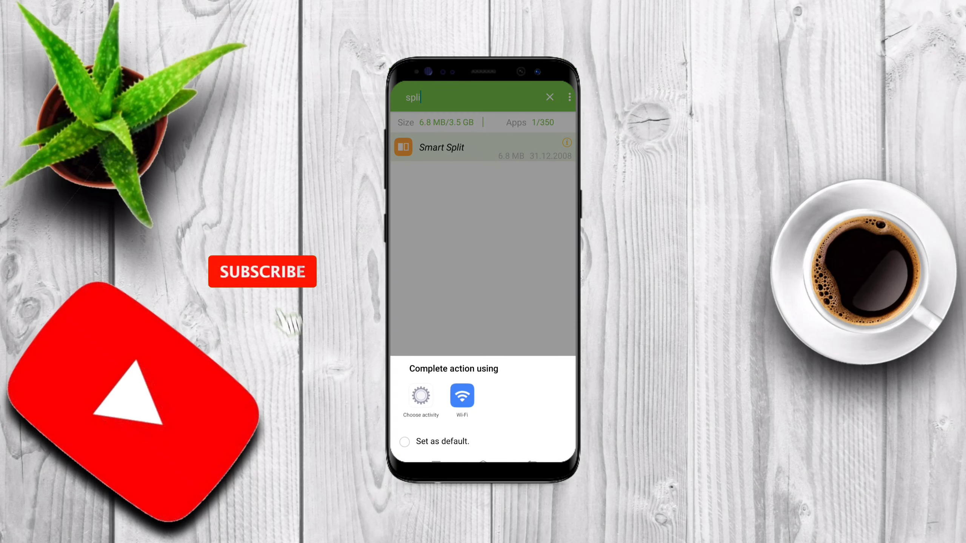
Step: Expand the share chooser and pick Share to mobile device for Smart Split
left_click(421, 395)
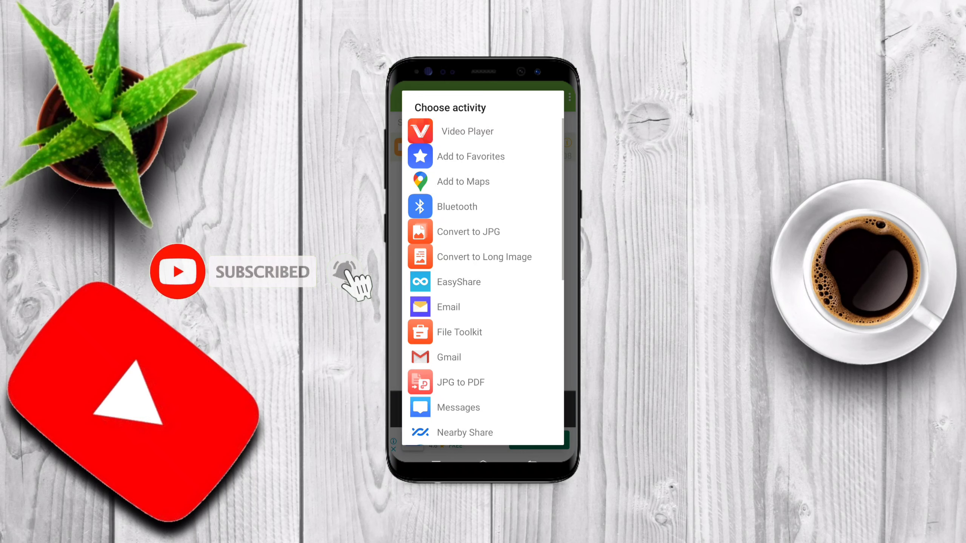
scroll("down", 3)
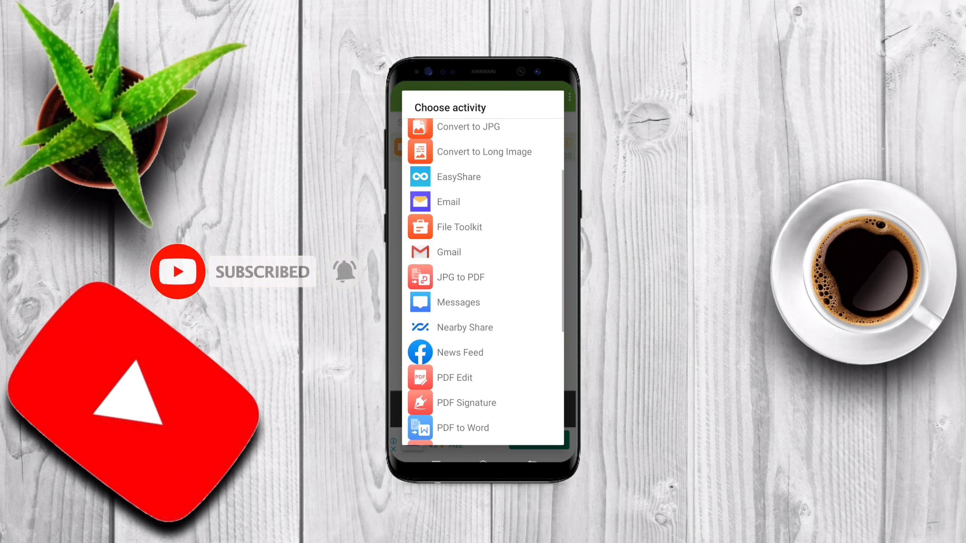
scroll("down", 3)
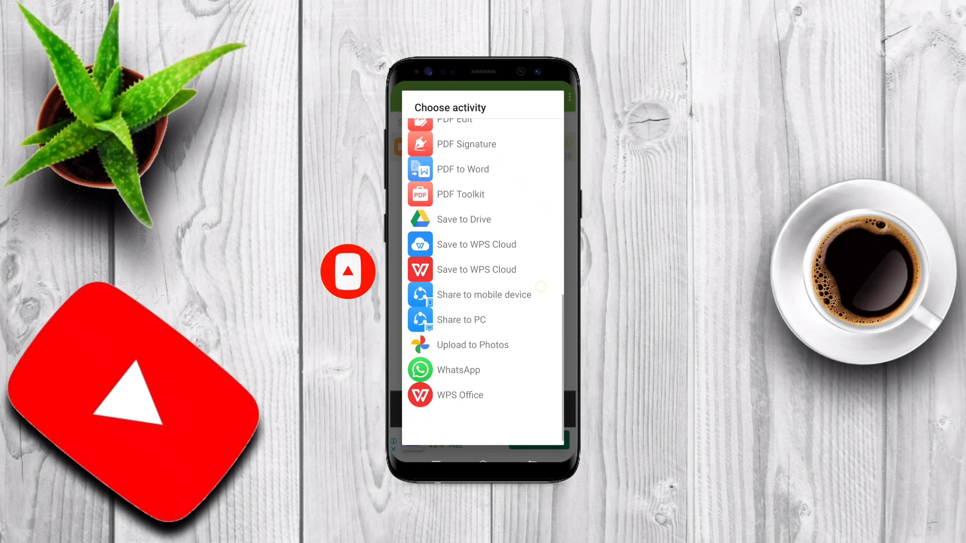
scroll("down", 3)
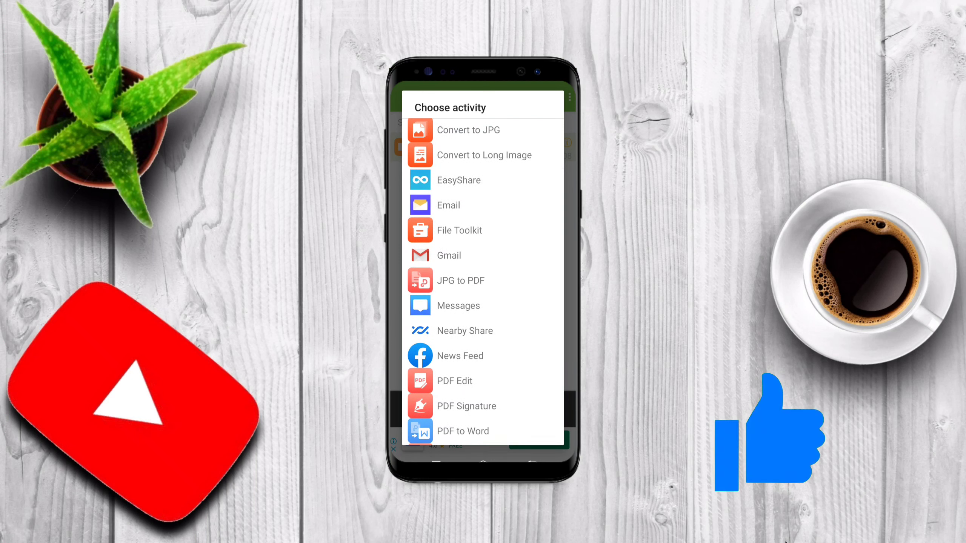
scroll("down", 3)
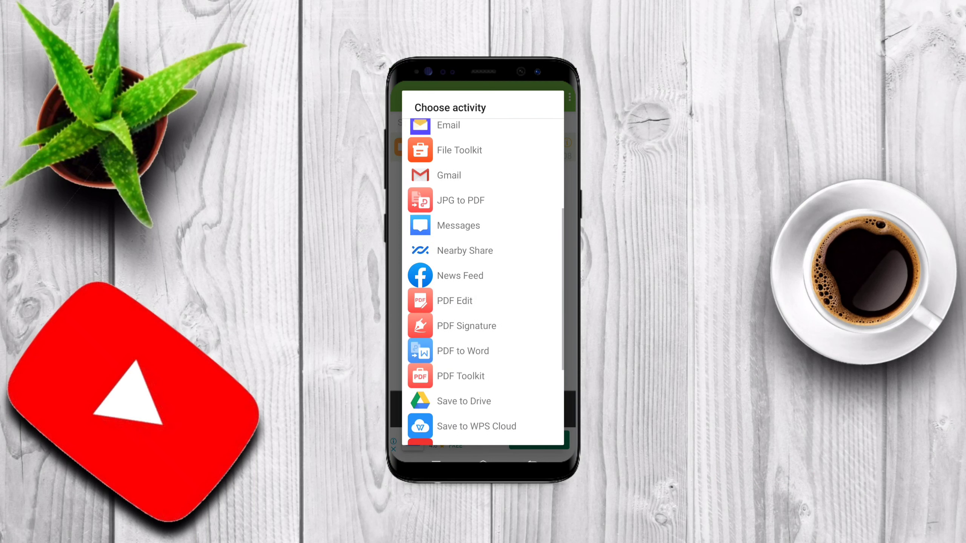
scroll("down", 3)
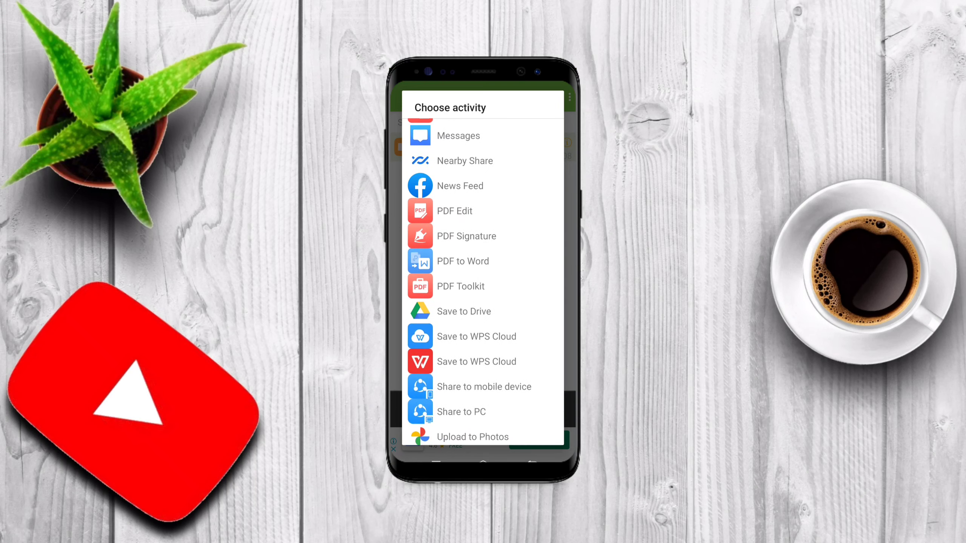
scroll("down", 3)
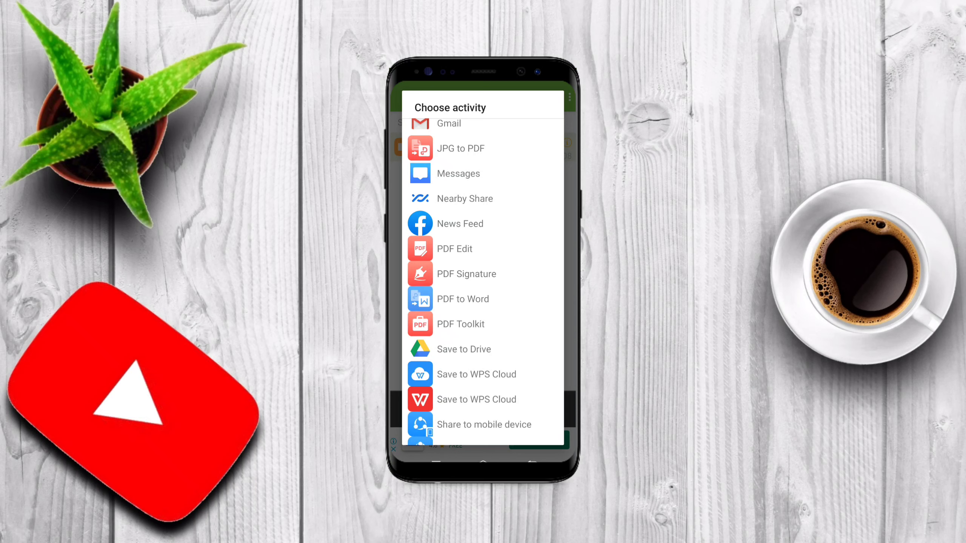
scroll("down", 3)
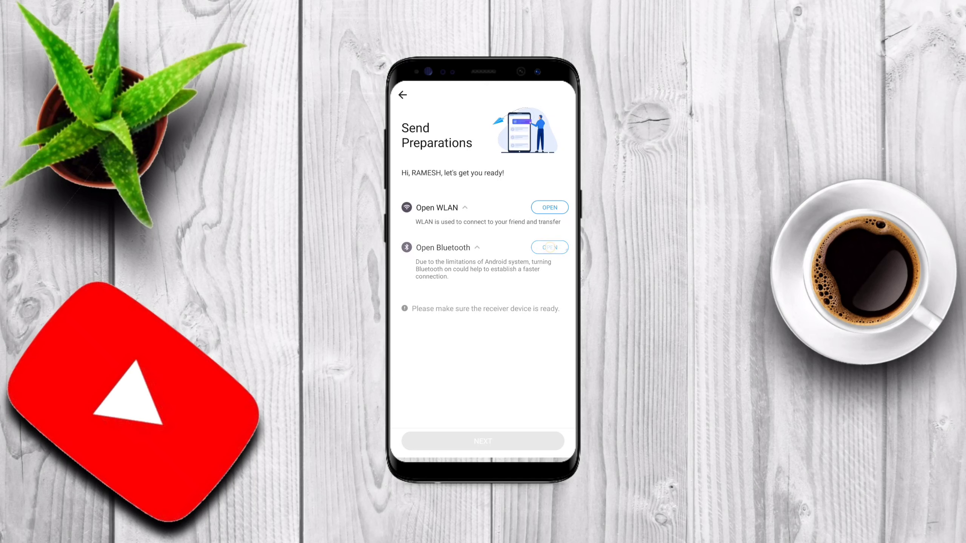
Step: Enable WLAN and Bluetooth, then connect to the receiving phone AndroidShare_3448 on the radar
left_click(550, 248)
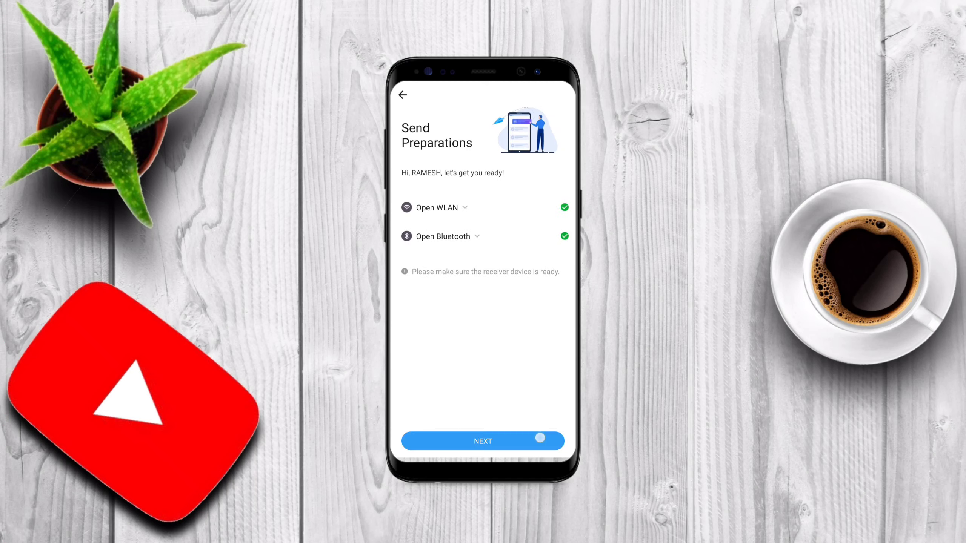
left_click(482, 441)
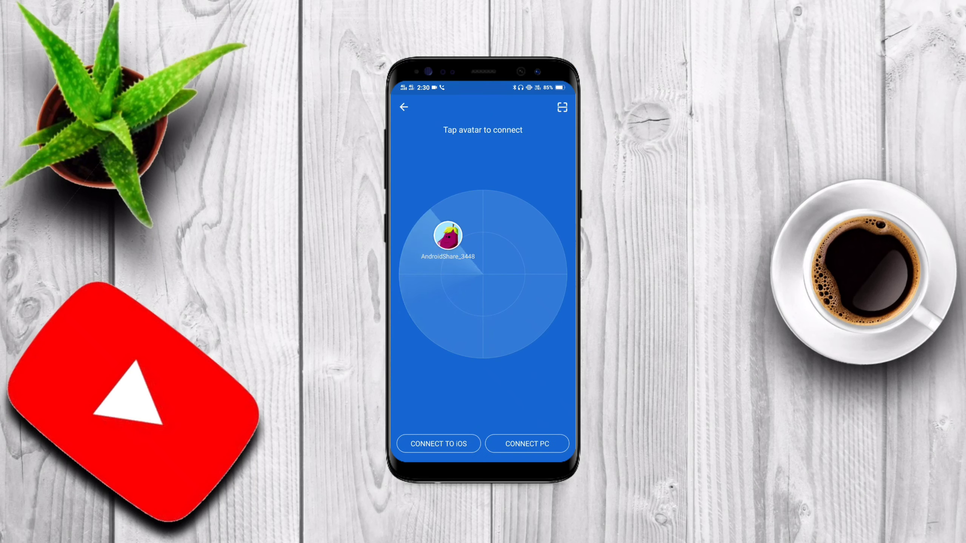
left_click(445, 236)
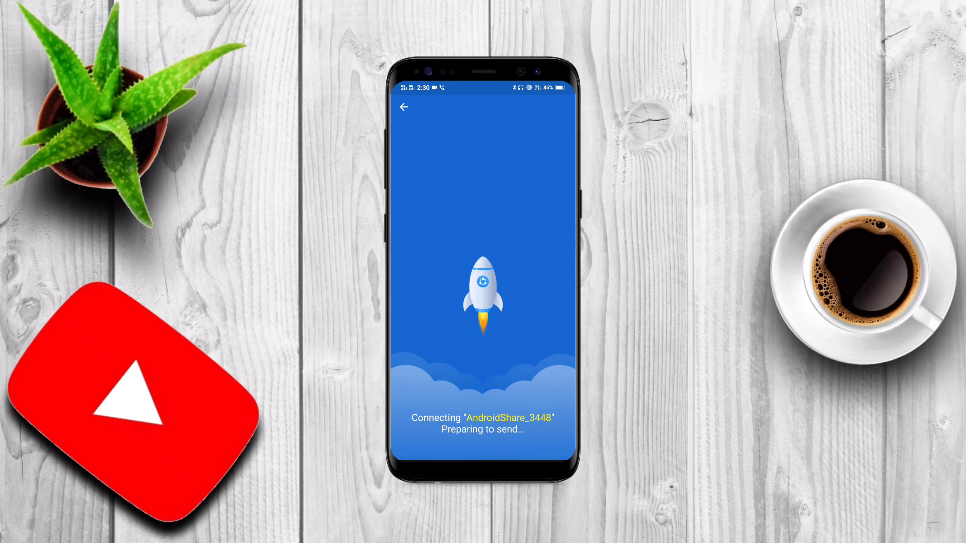